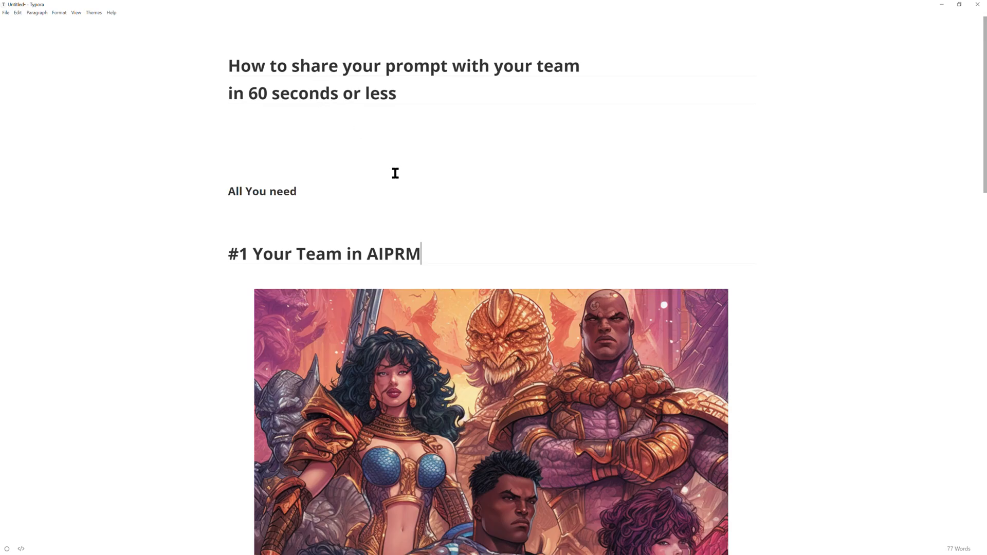
mouse_move(404, 260)
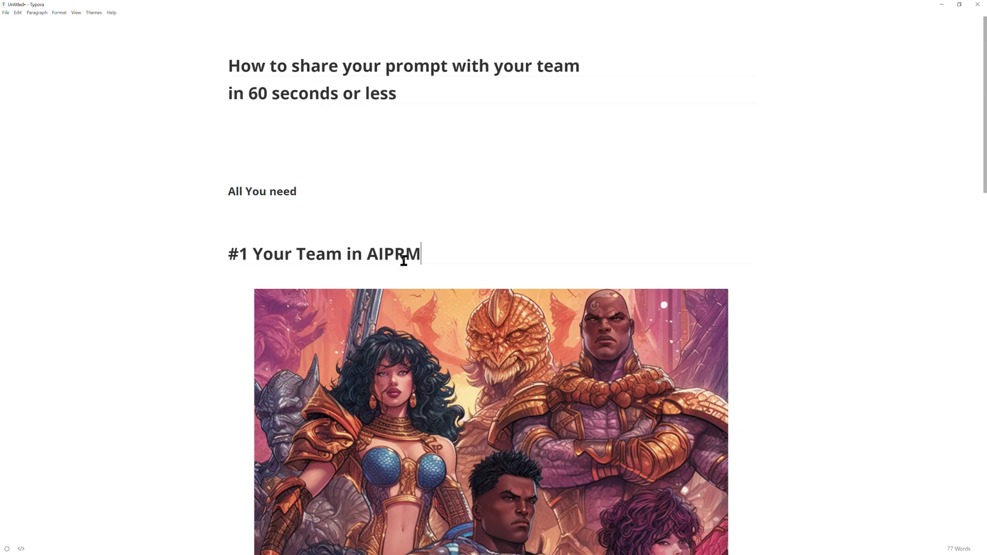
- Scroll down through the Typora notes
scroll(down, 3)
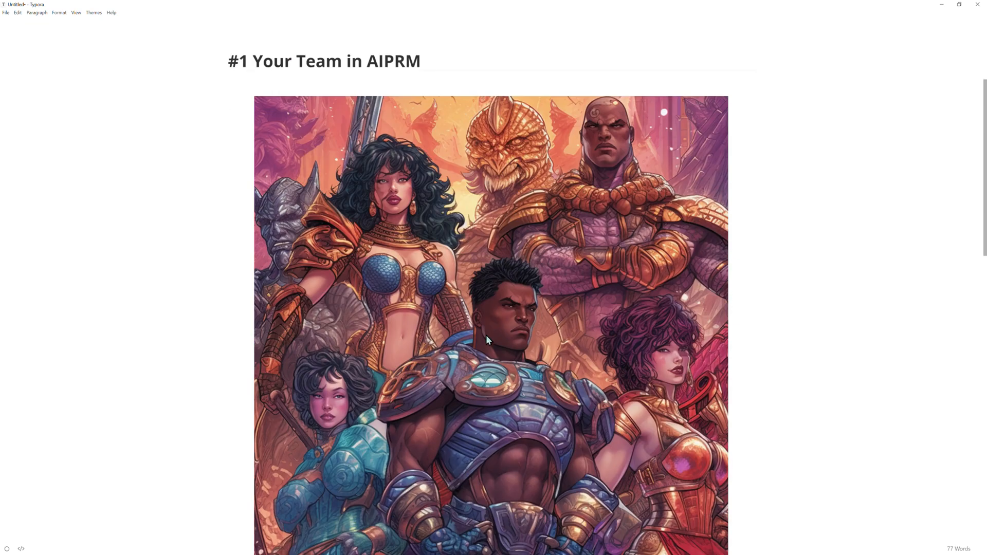
scroll(down, 3)
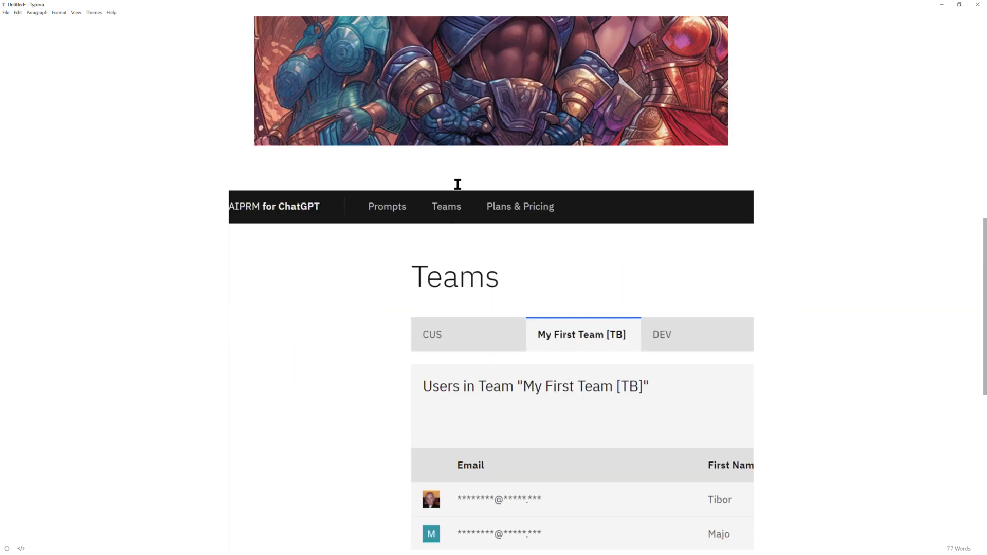
scroll(down, 3)
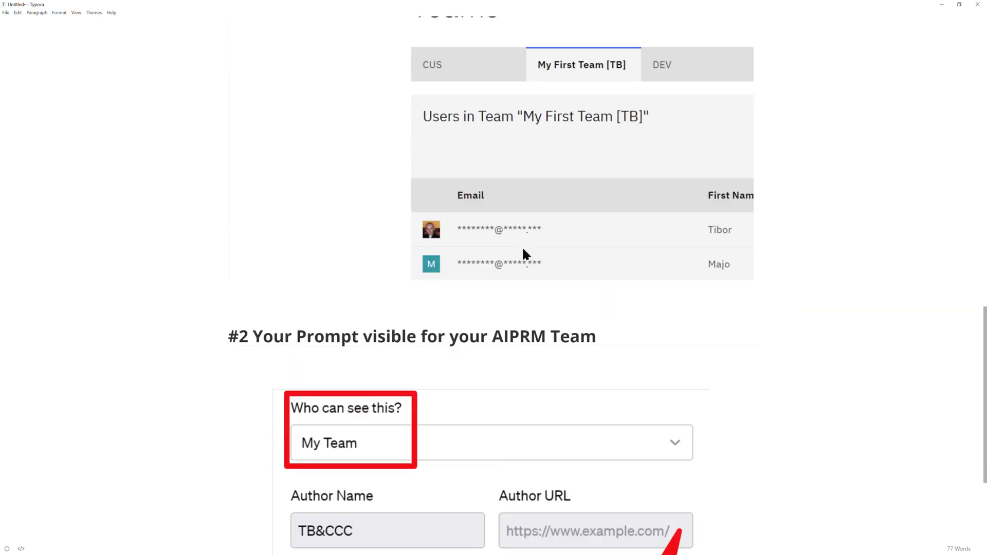
scroll(down, 3)
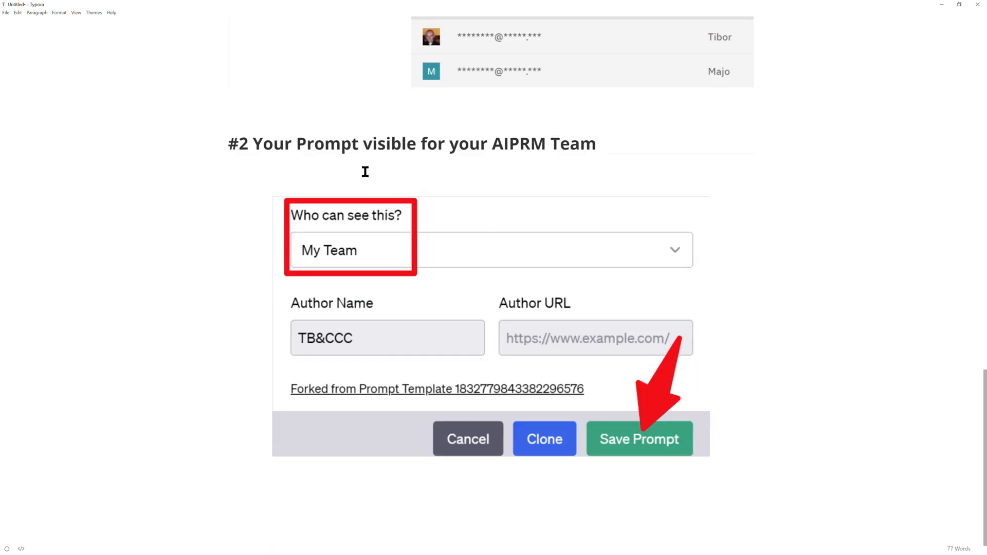
mouse_move(390, 250)
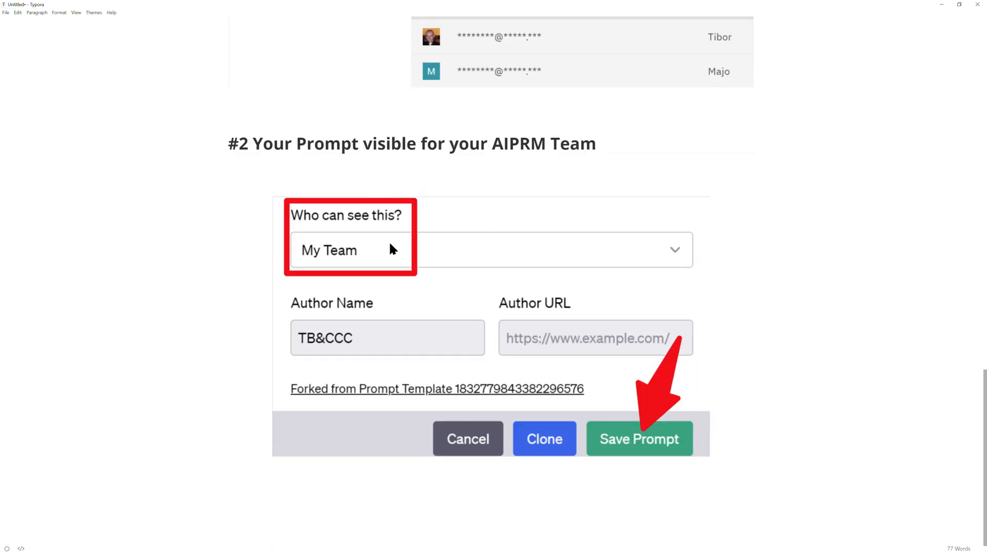
mouse_move(560, 367)
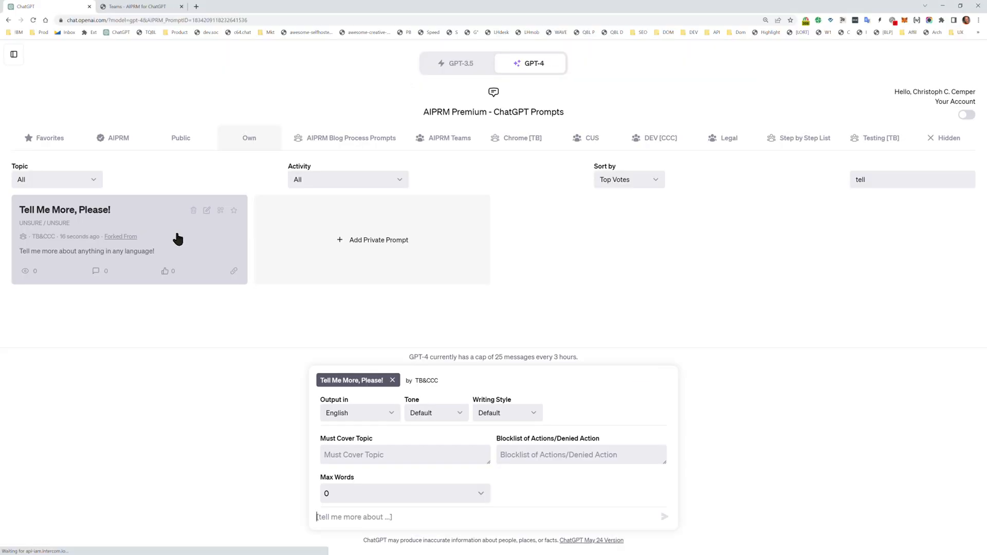
mouse_move(933, 105)
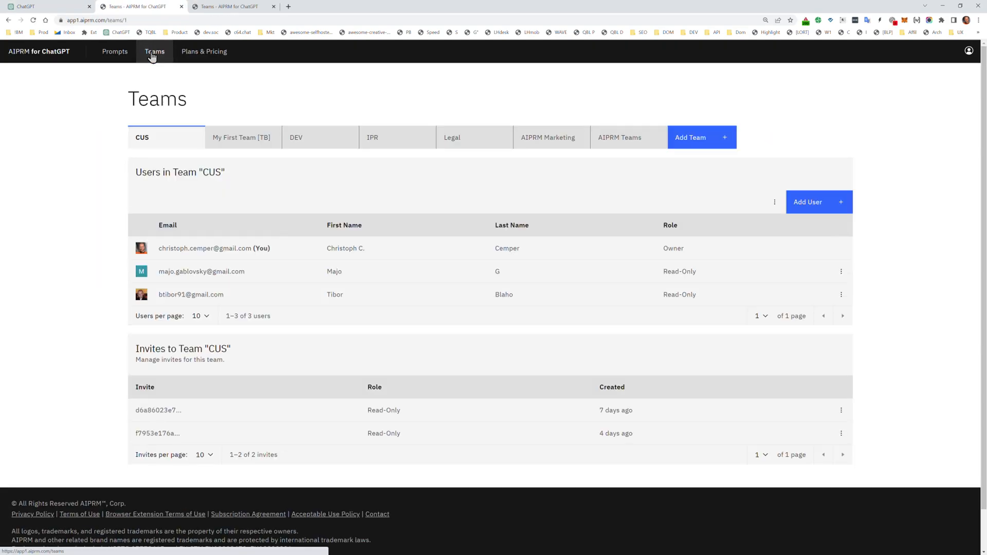
- Create a new AIPRM team named 'Superheo' and save it
click(701, 137)
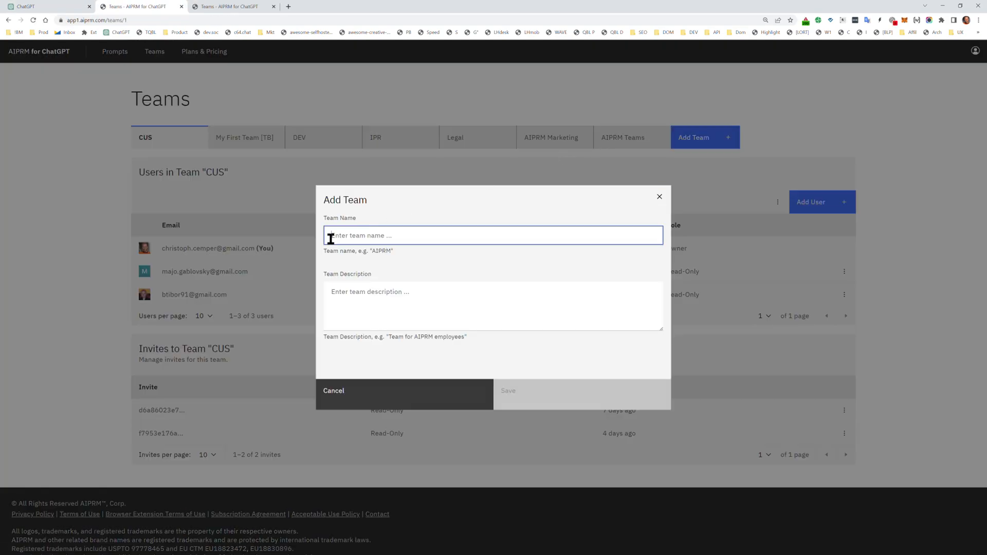
text(Superheo)
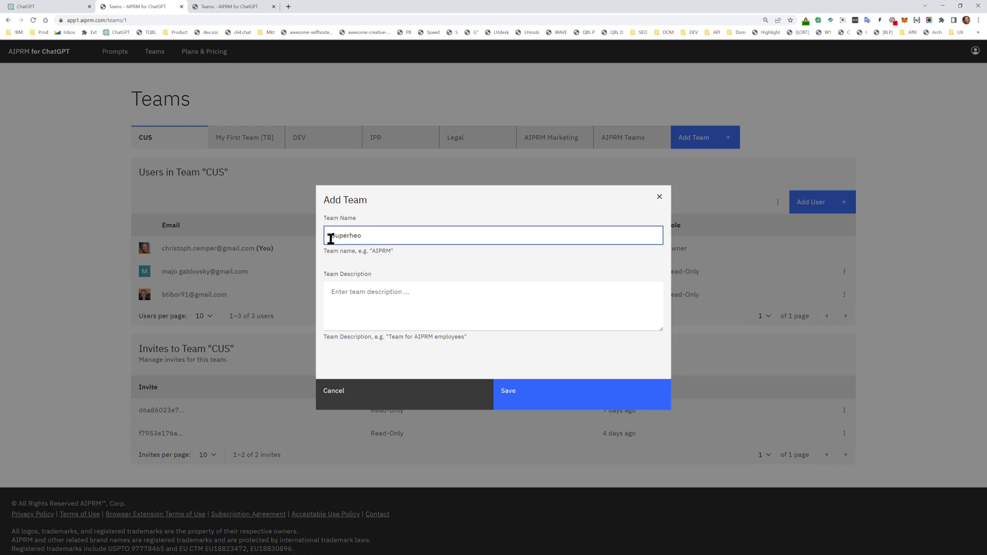
click(581, 391)
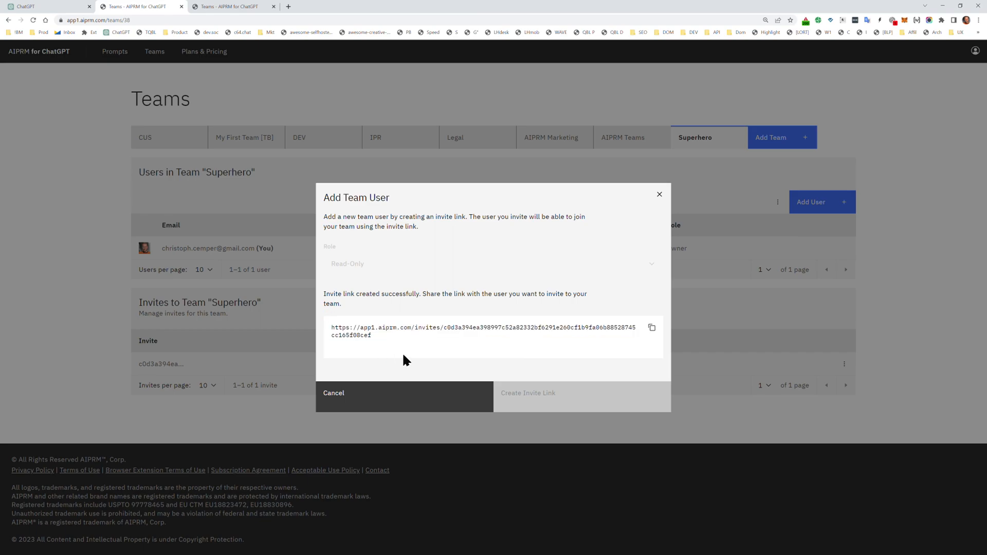
mouse_move(473, 340)
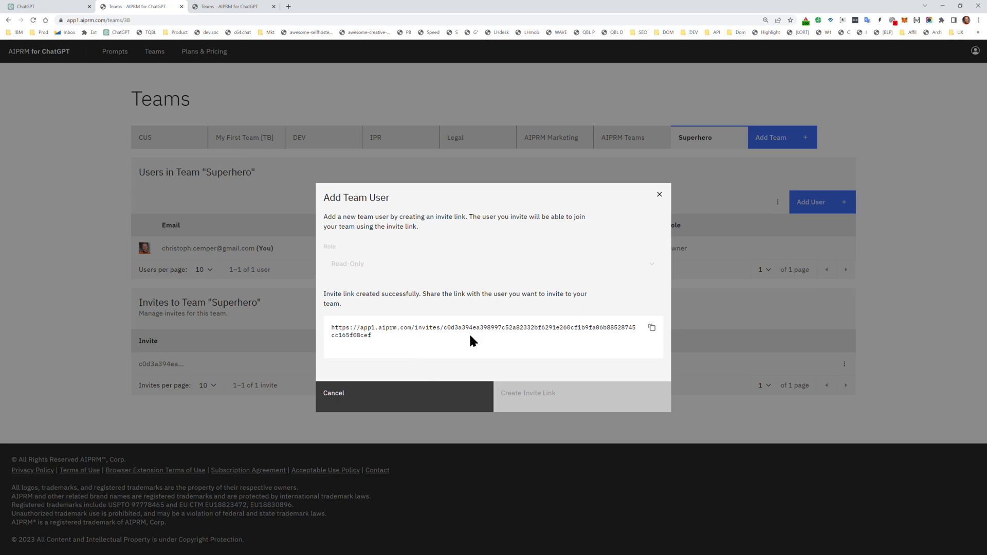
mouse_move(655, 213)
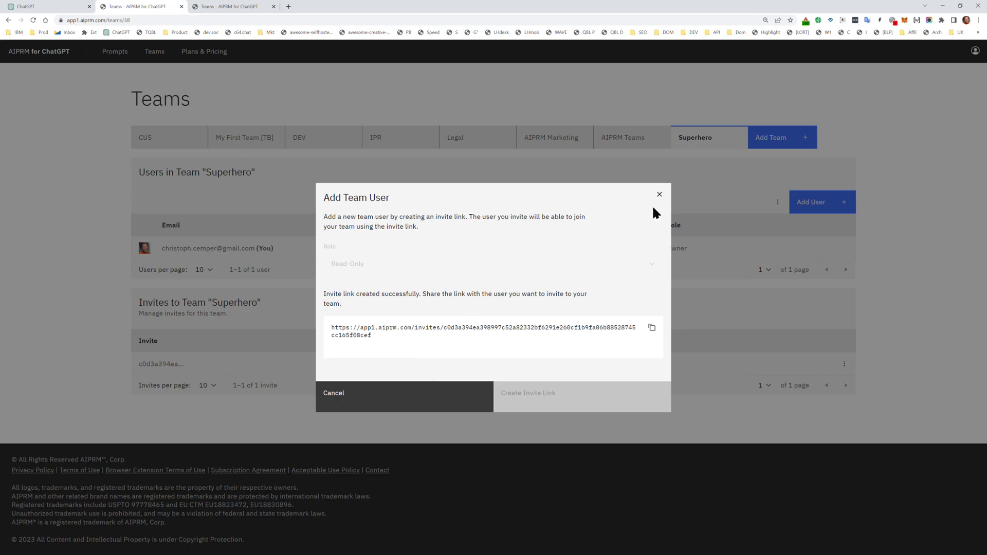
- Save the 'Tell Me More, Please!' prompt as team-visible to the Superhero team list
click(231, 6)
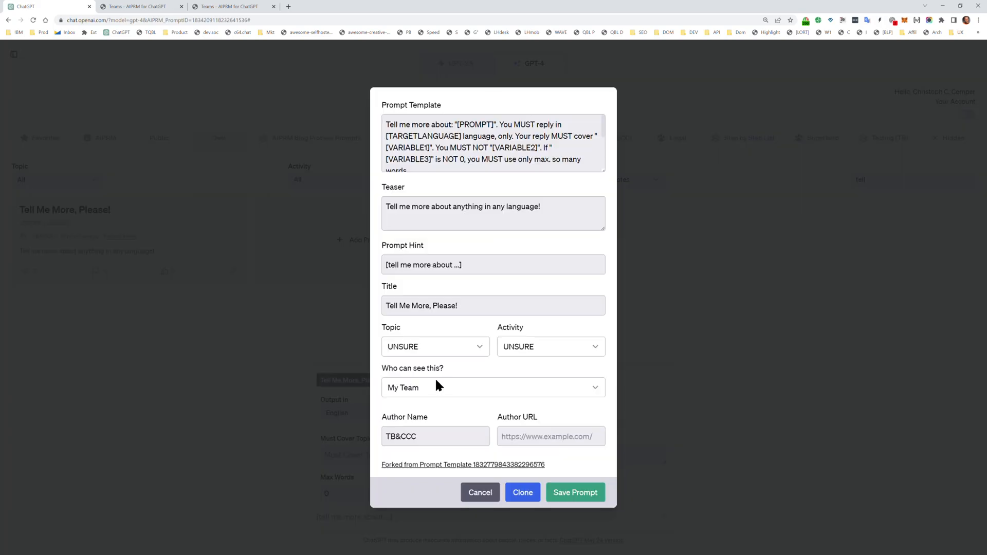
click(493, 387)
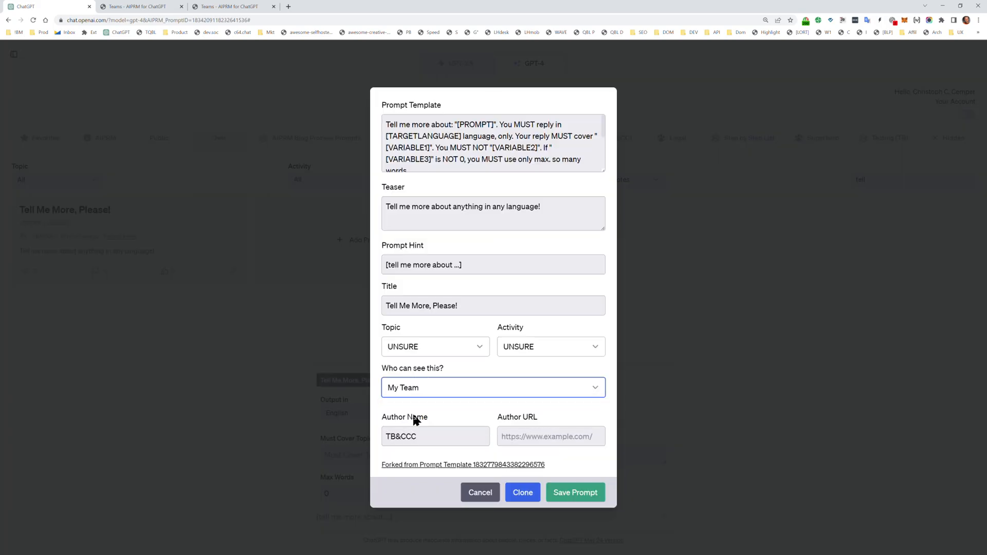
click(573, 493)
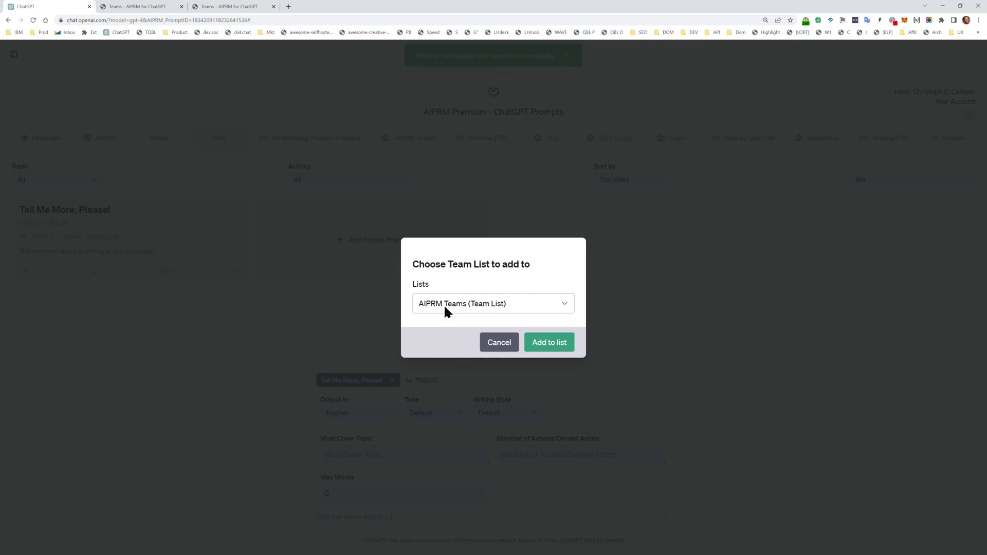
click(493, 304)
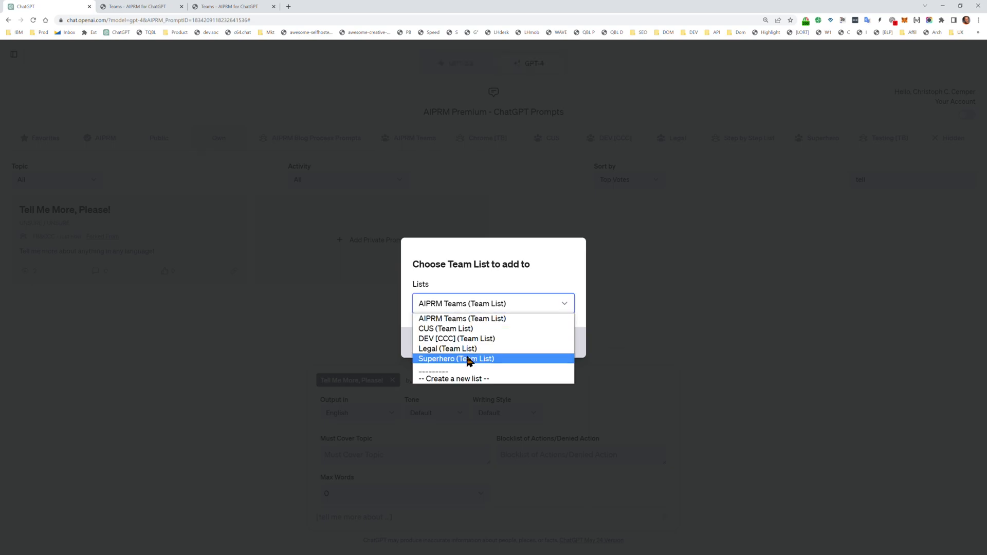
click(456, 359)
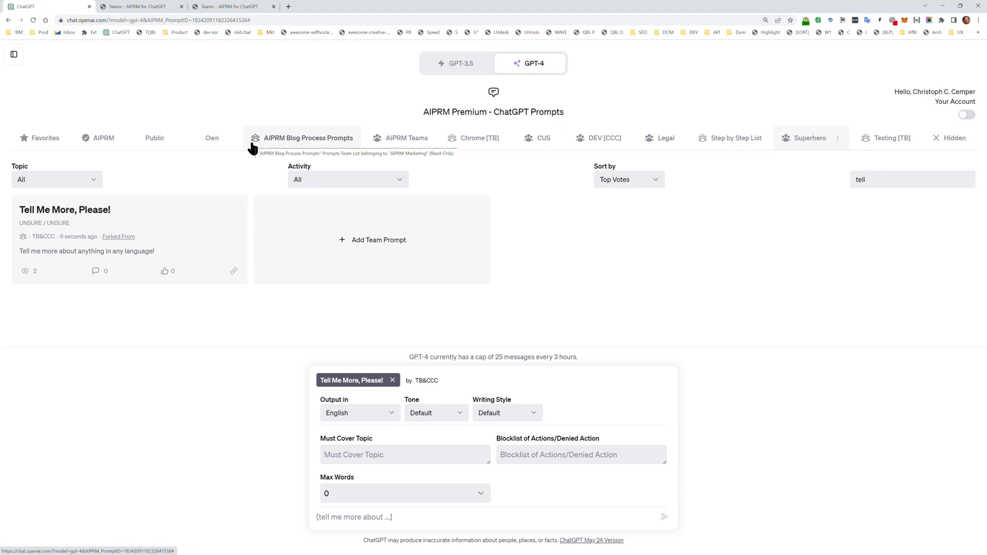
mouse_move(852, 68)
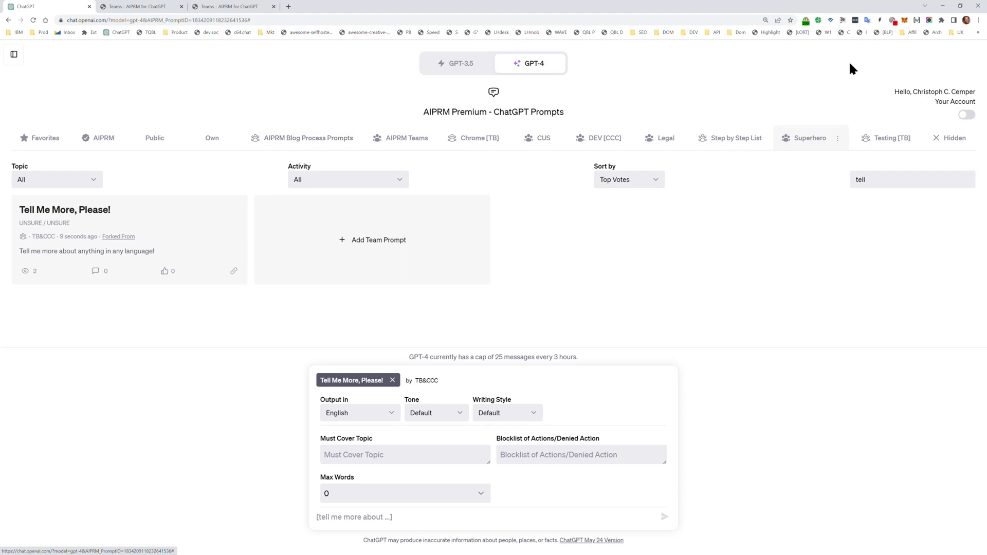
mouse_move(784, 271)
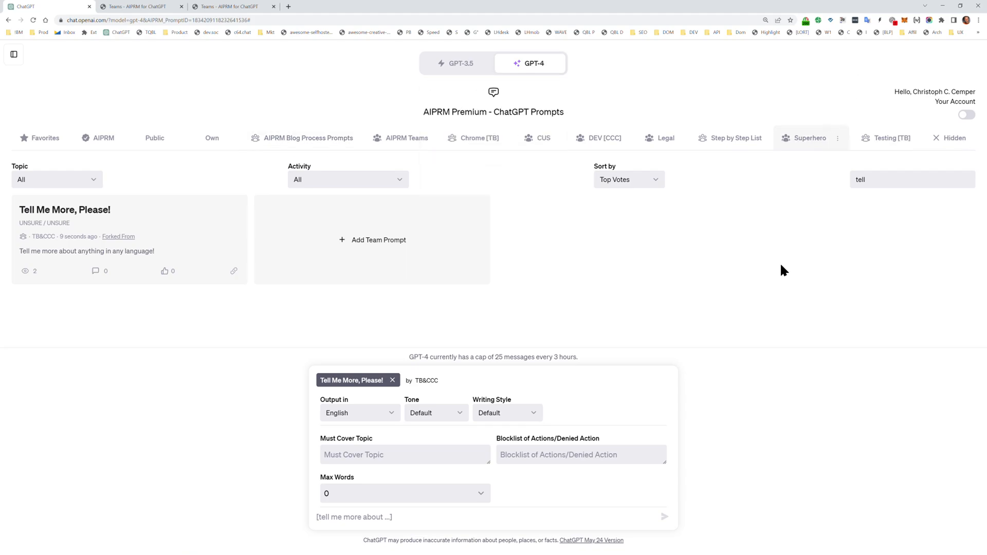